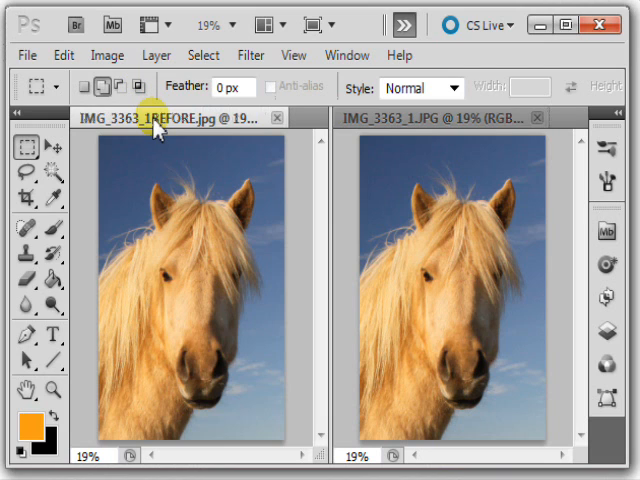
{"action": "mouse_move", "coordinate": [155, 120]}
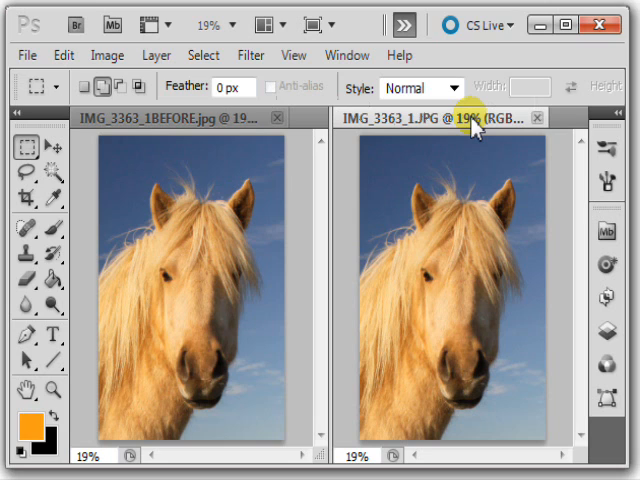
{"action": "mouse_move", "coordinate": [503, 187]}
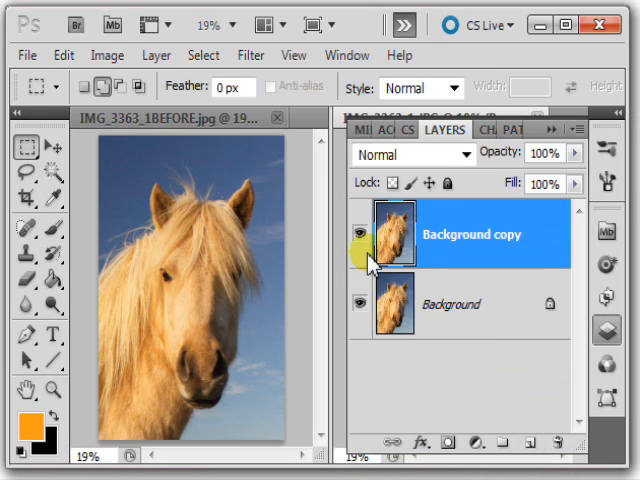
- Duplicate the Background layer into a Background copy layer
{"action": "left_click", "coordinate": [358, 302]}
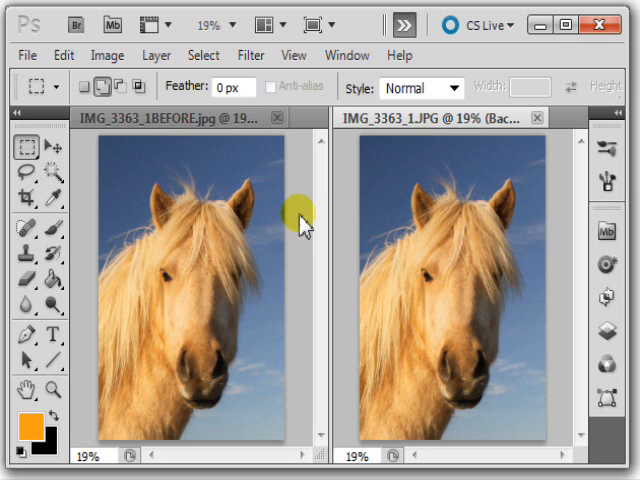
{"action": "mouse_move", "coordinate": [120, 197]}
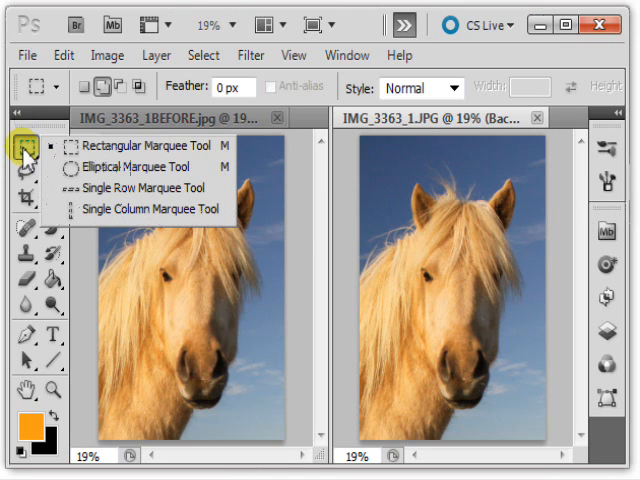
{"action": "mouse_move", "coordinate": [140, 167]}
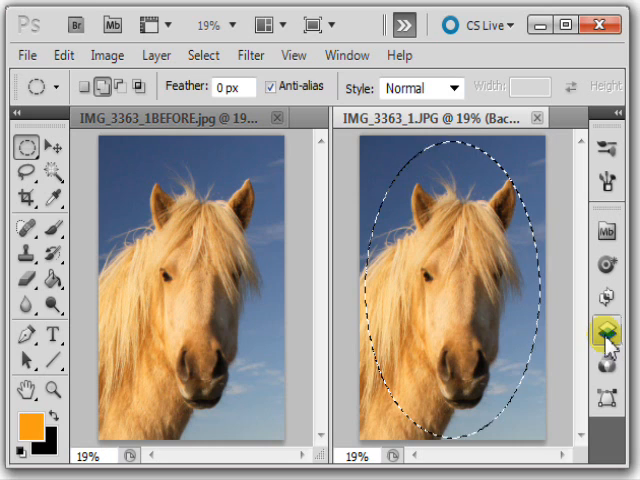
- Open the Layers panel to add a layer mask from the elliptical selection
{"action": "left_click", "coordinate": [606, 330]}
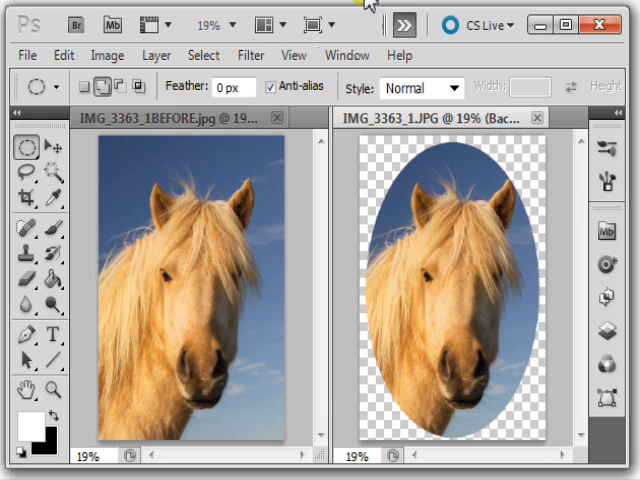
{"action": "mouse_move", "coordinate": [251, 55]}
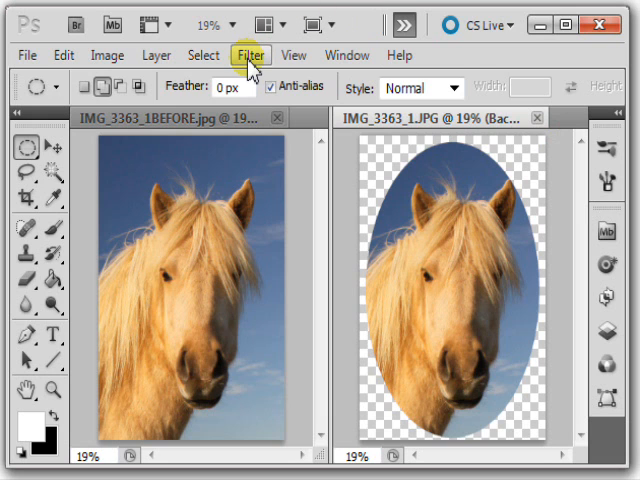
- Choose Gaussian Blur from the Filter menu's blur filters
{"action": "left_click", "coordinate": [251, 55]}
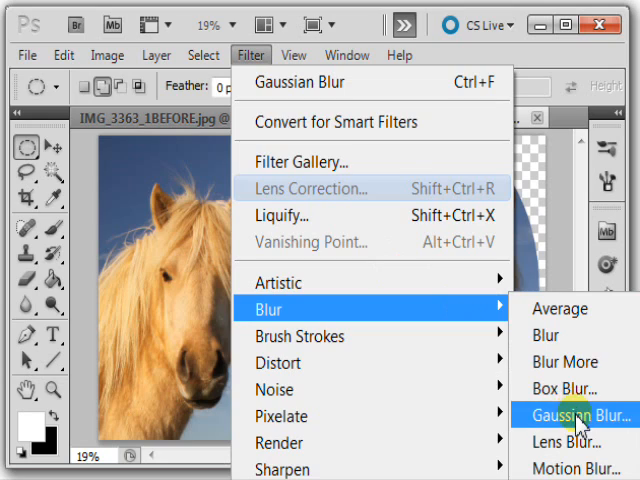
{"action": "left_click", "coordinate": [578, 415]}
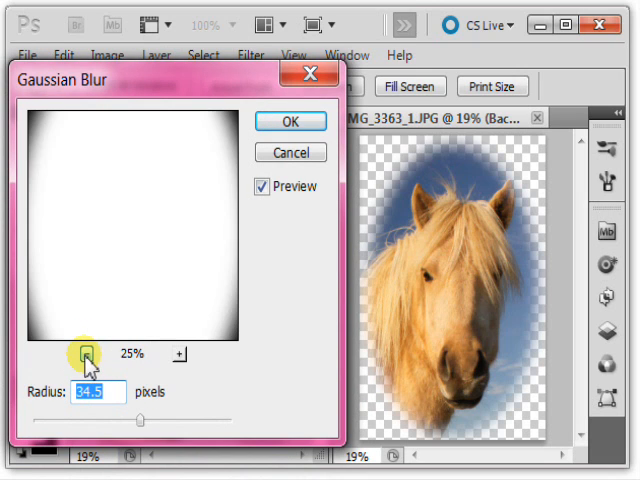
- Zoom out the preview, compare with Preview toggled, and apply a 22.3-pixel Gaussian Blur
{"action": "left_click", "coordinate": [87, 355]}
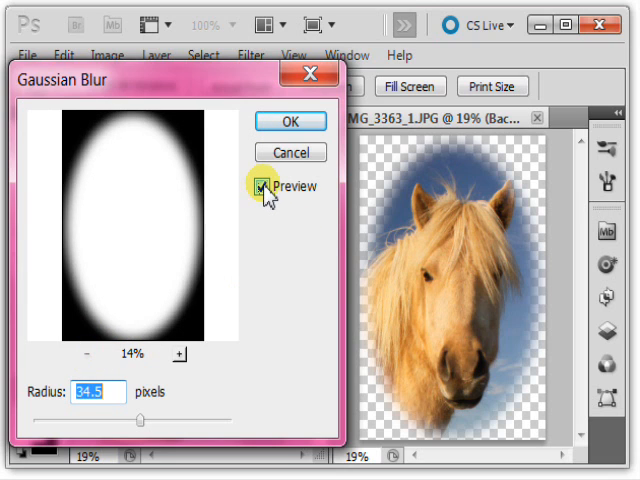
{"action": "left_click", "coordinate": [262, 187]}
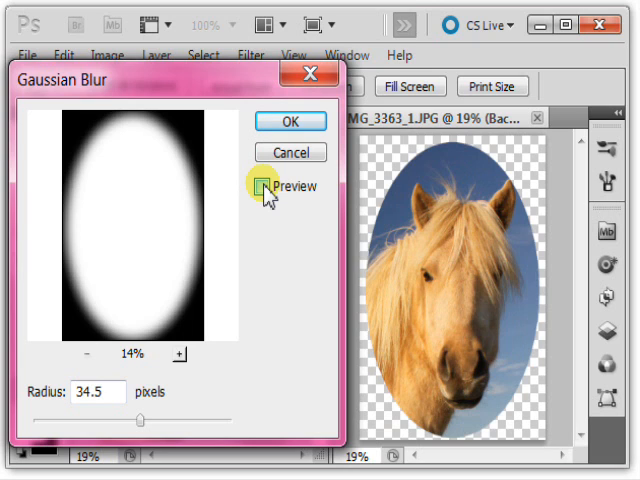
{"action": "left_click", "coordinate": [262, 186]}
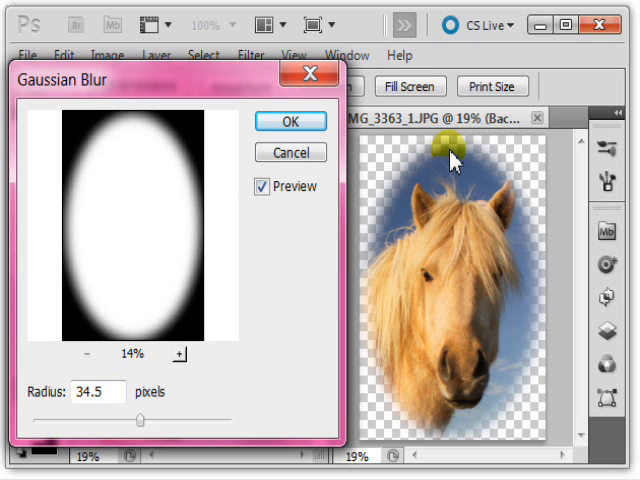
{"action": "mouse_move", "coordinate": [258, 275]}
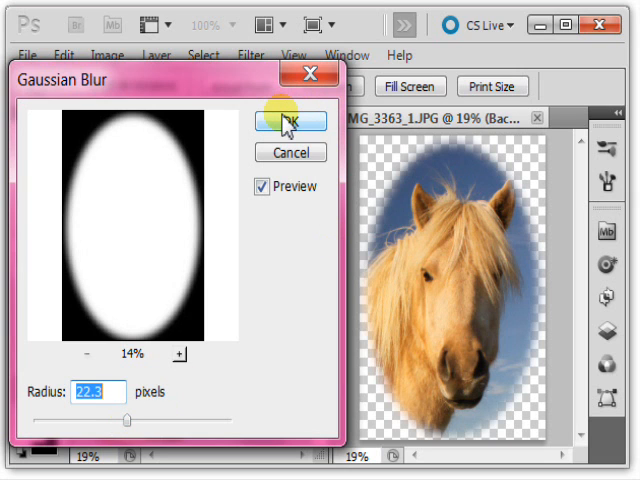
{"action": "left_click", "coordinate": [288, 121]}
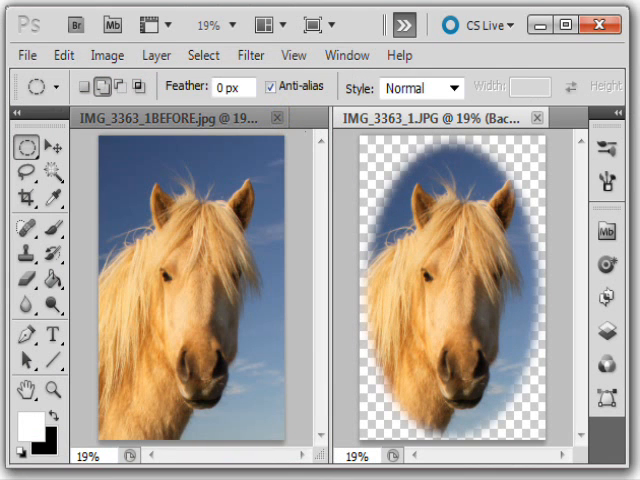